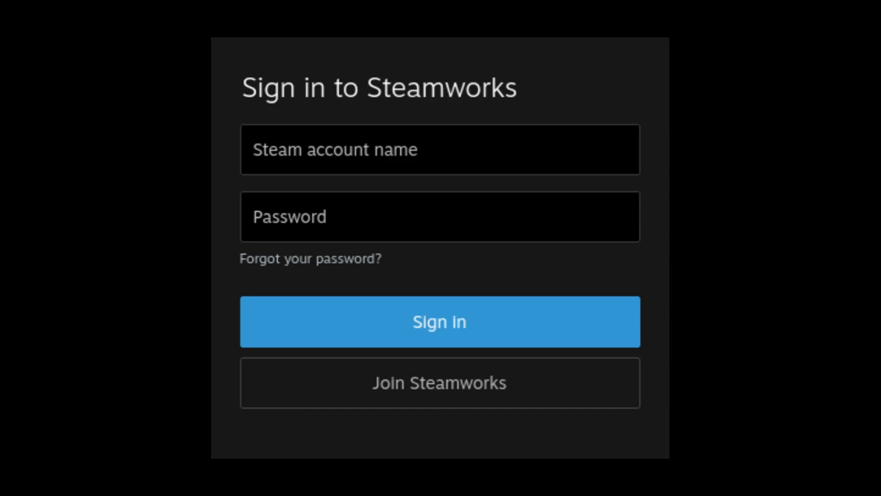
Step: Scroll the Hades page through About This Game, sidebar links, Metacritic score and awards
click(439, 321)
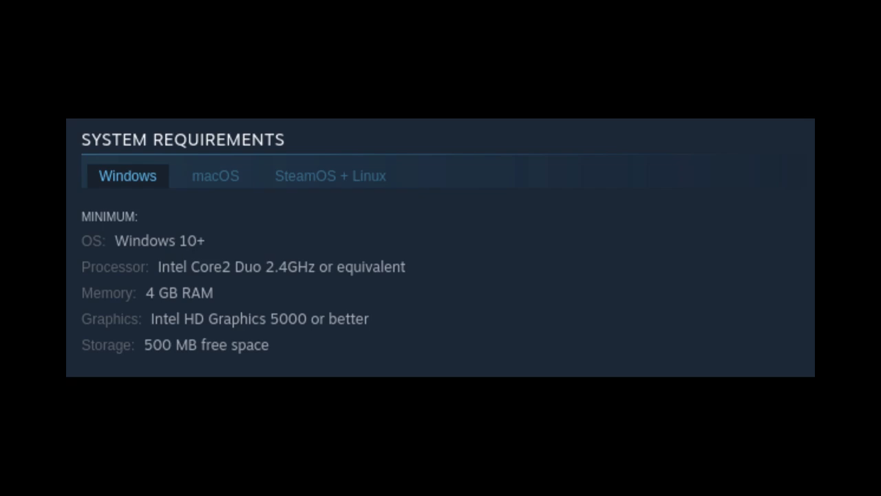
scroll(up, 3)
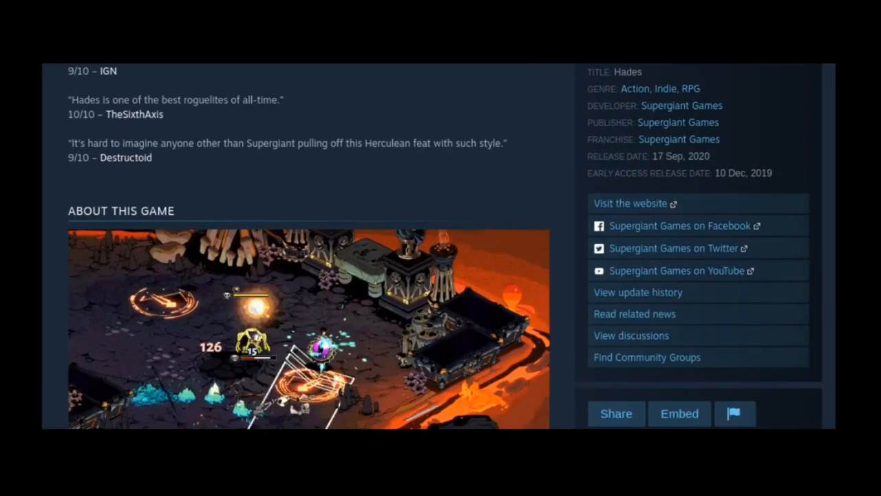
scroll(down, 3)
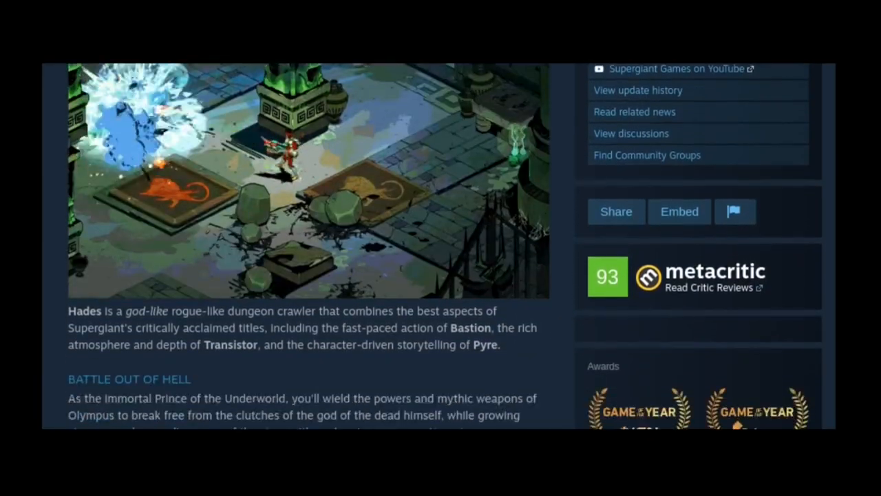
scroll(down, 3)
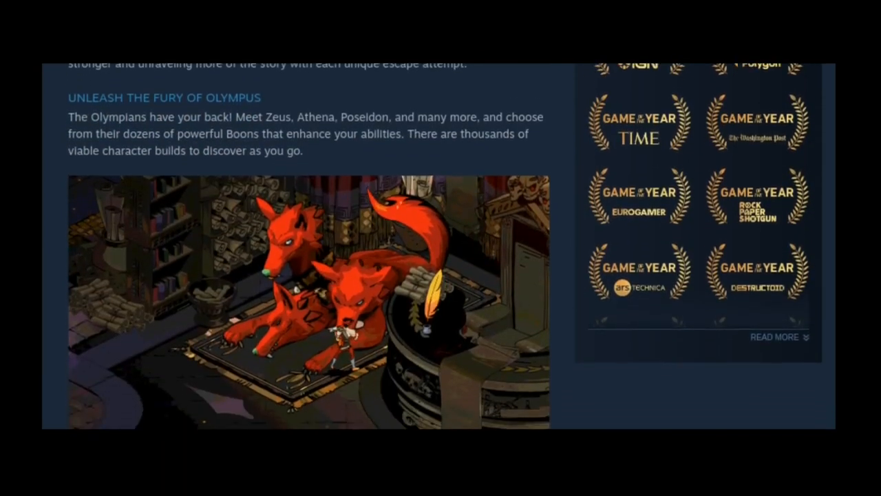
scroll(down, 3)
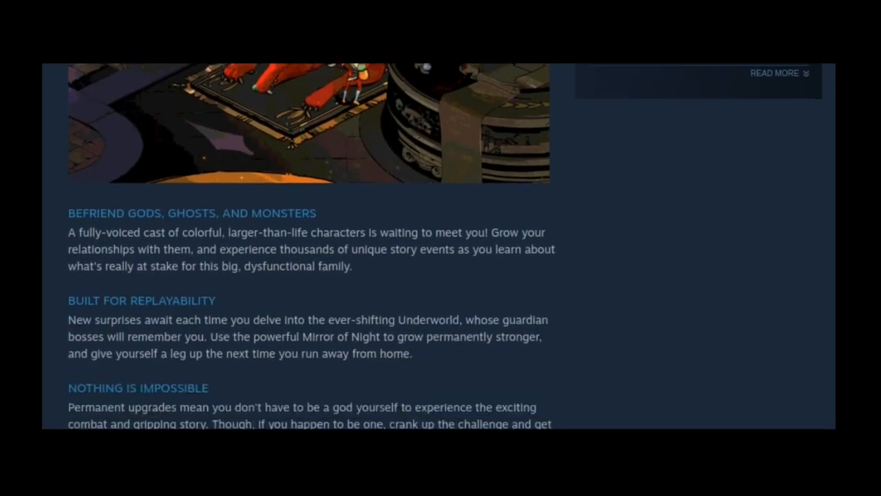
scroll(down, 3)
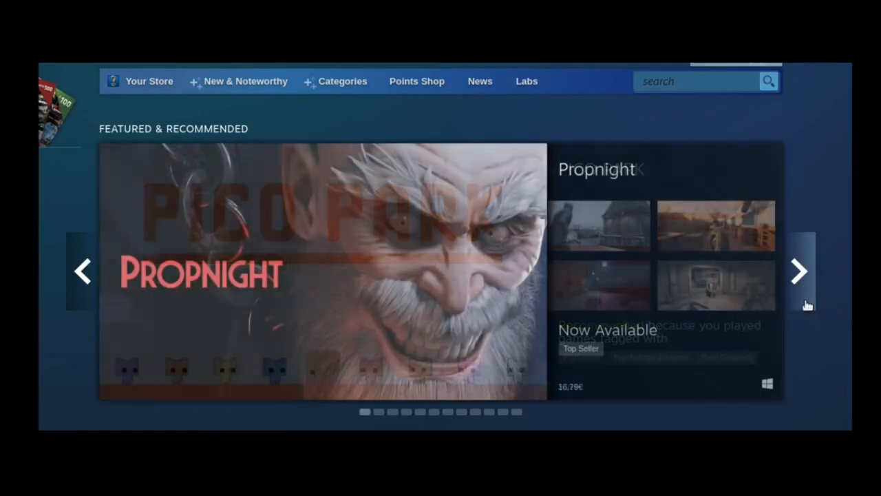
Step: Advance the Featured & Recommended carousel, then scroll to More Curator Recommendations and Recently Updated
click(799, 270)
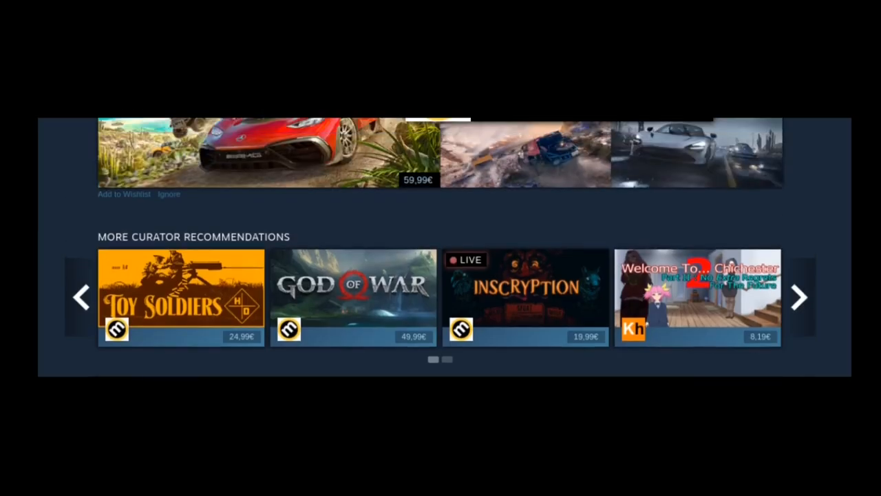
scroll(down, 3)
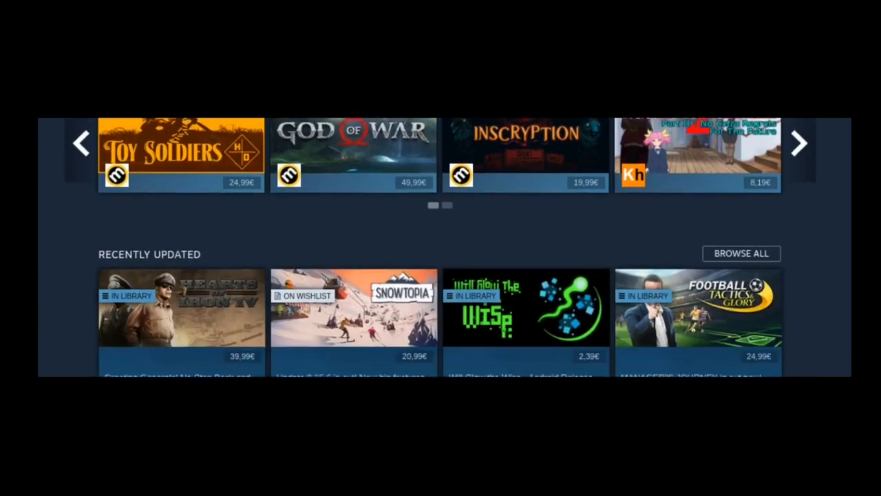
scroll(down, 3)
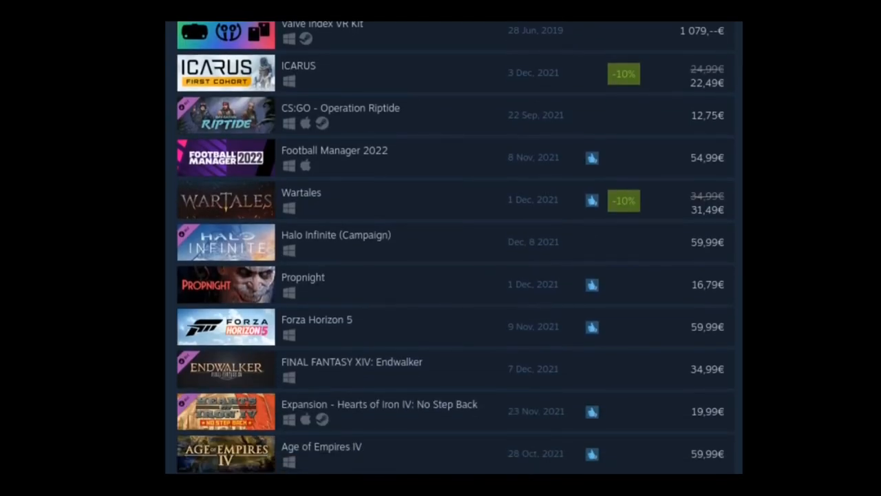
Step: Scroll the Top Sellers results past ICARUS, Wartales, Propnight and Forza Horizon 5
scroll(down, 3)
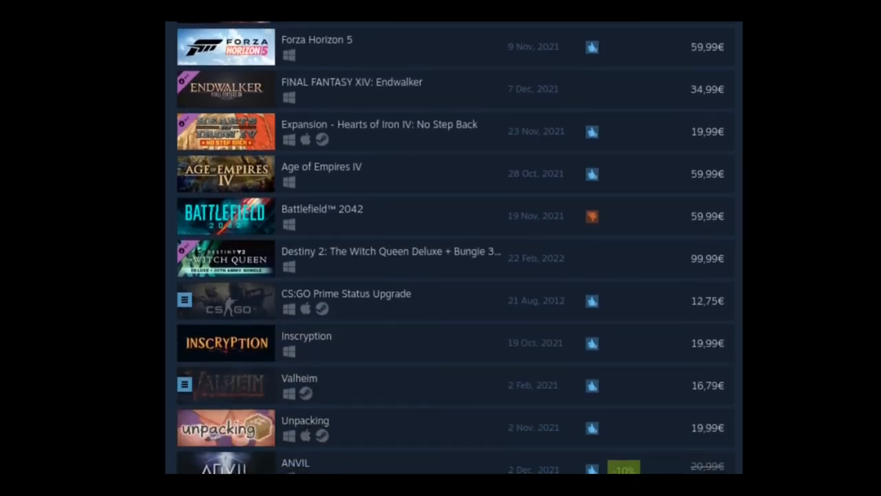
scroll(down, 3)
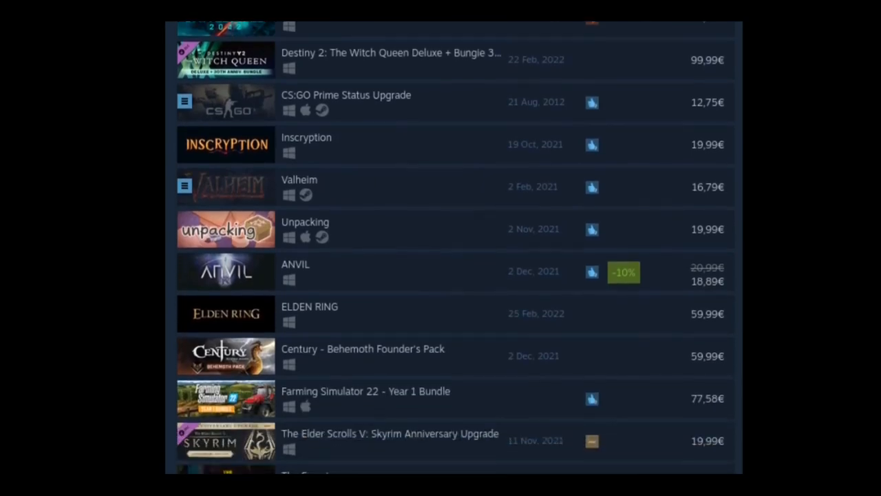
scroll(down, 3)
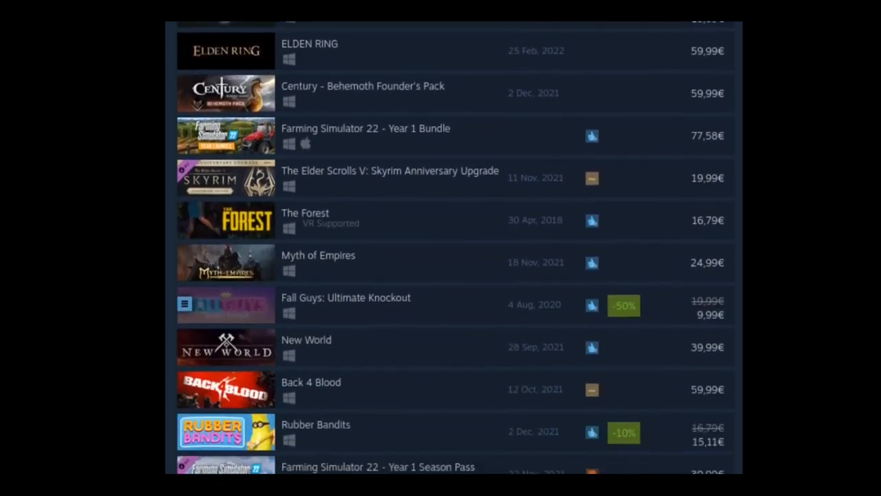
scroll(down, 3)
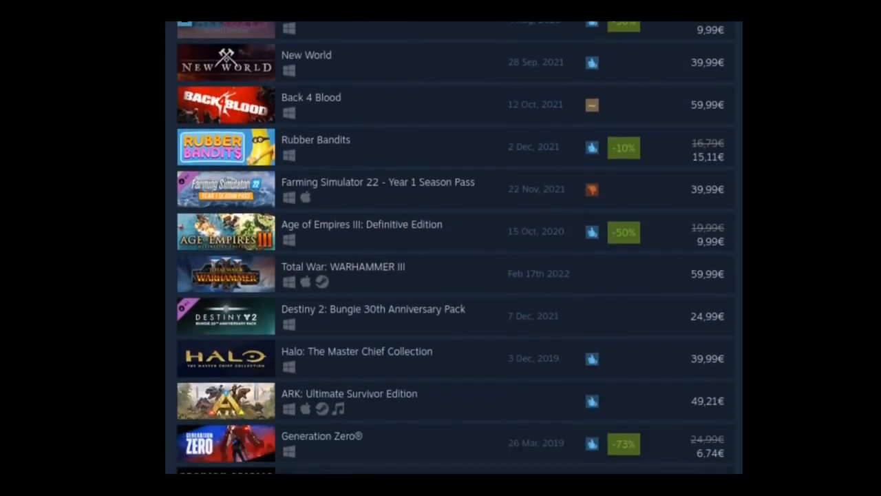
scroll(down, 3)
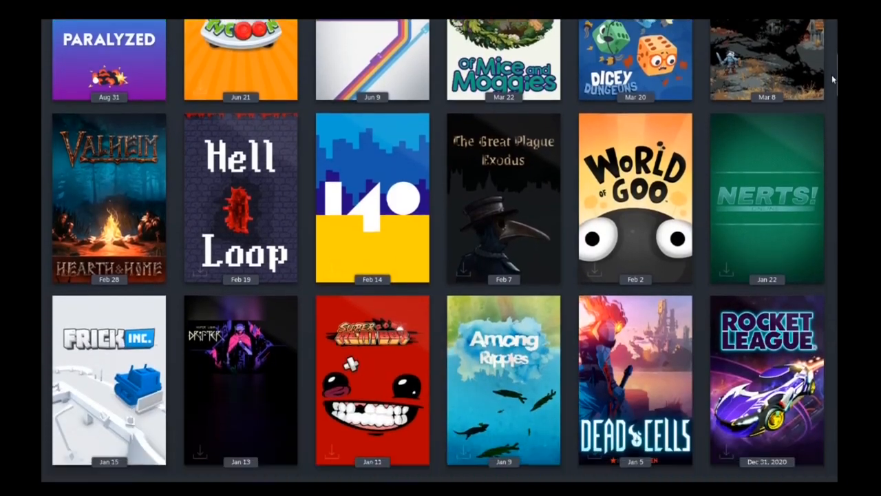
Step: Scroll the game cover grid past the 2020 entries down to the 2017 titles
scroll(down, 3)
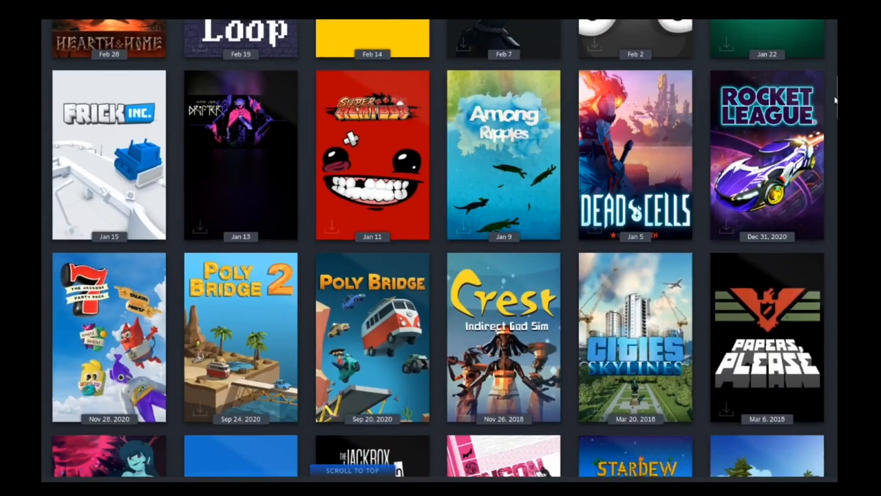
scroll(down, 3)
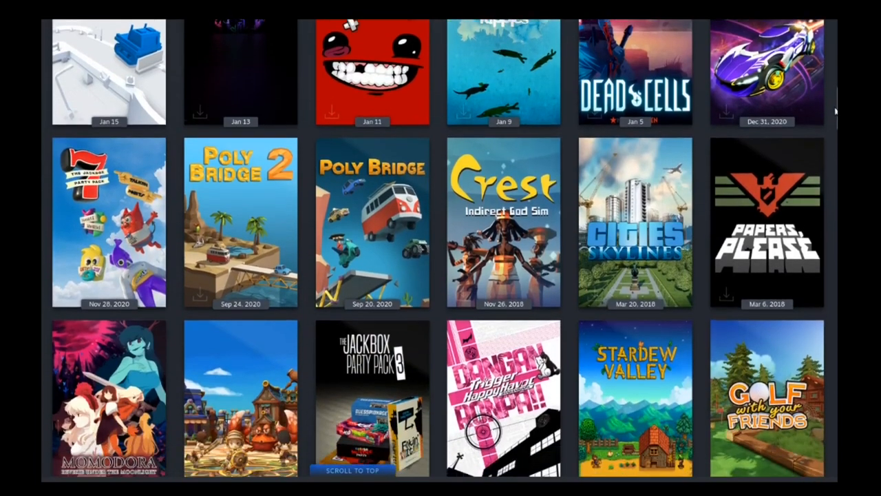
scroll(down, 3)
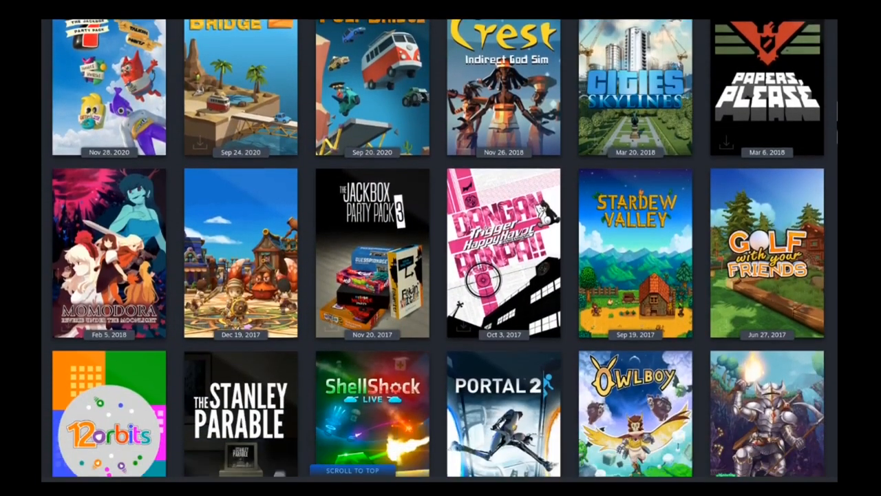
scroll(down, 3)
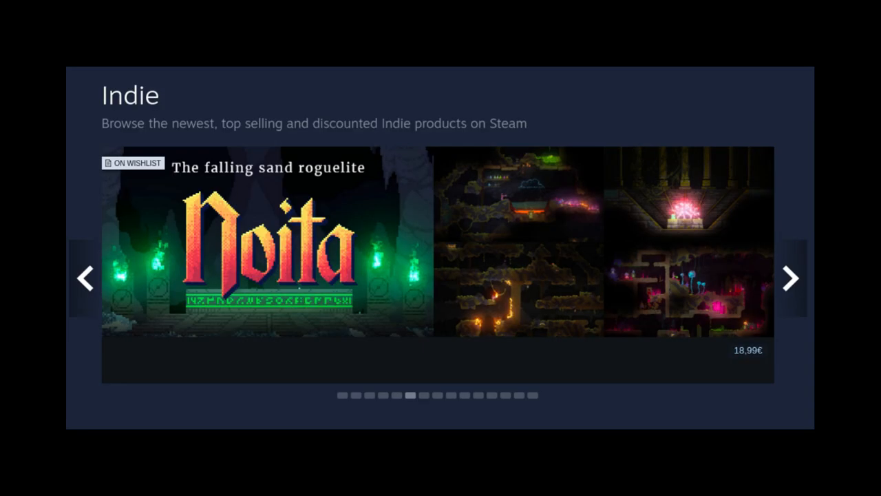
Step: Switch from the Indie category page to the Action category page
click(84, 278)
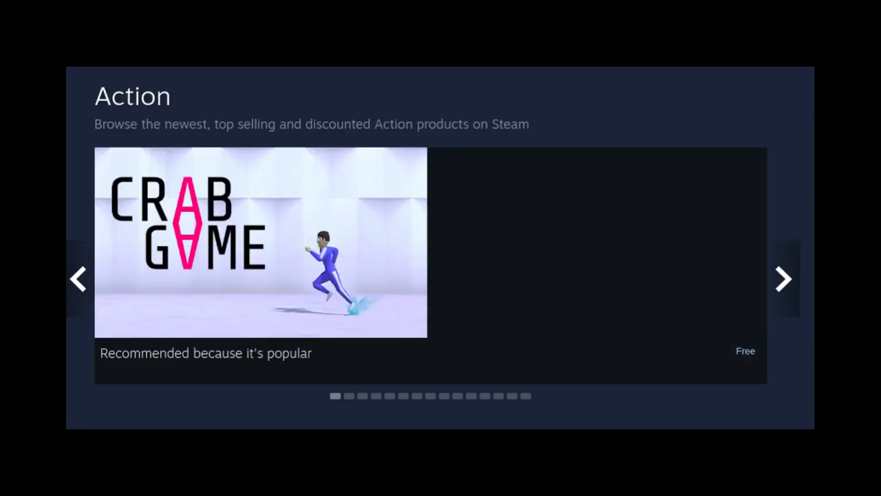